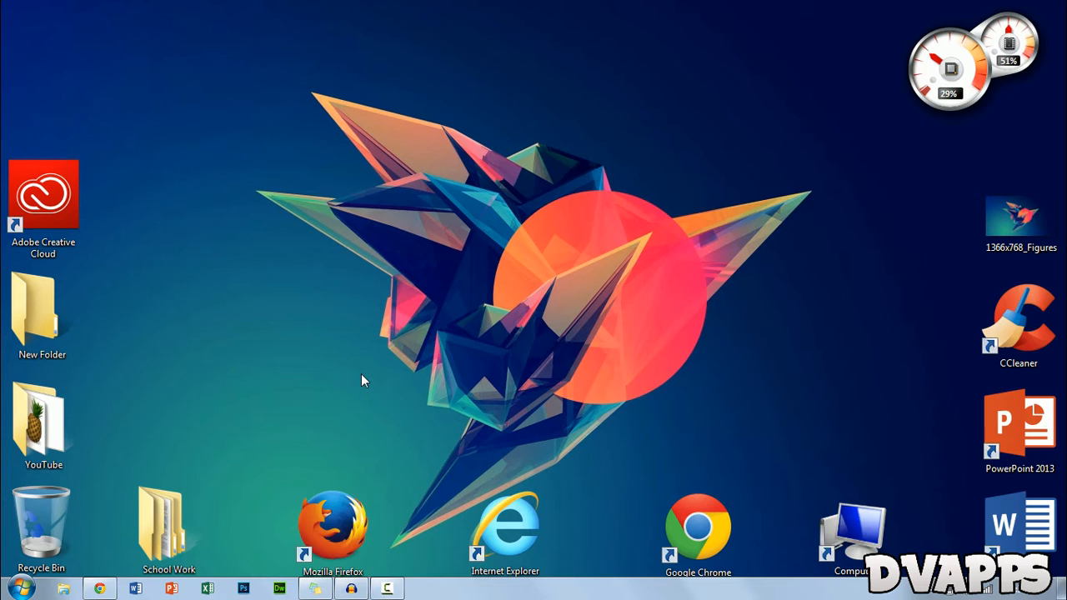
mouse_move(642, 324)
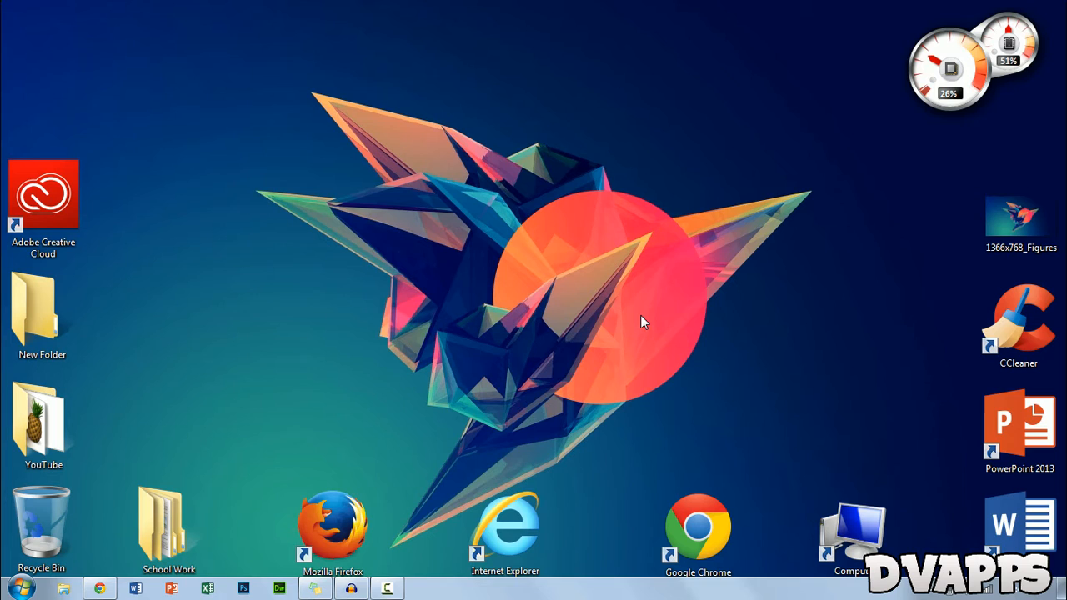
mouse_move(163, 427)
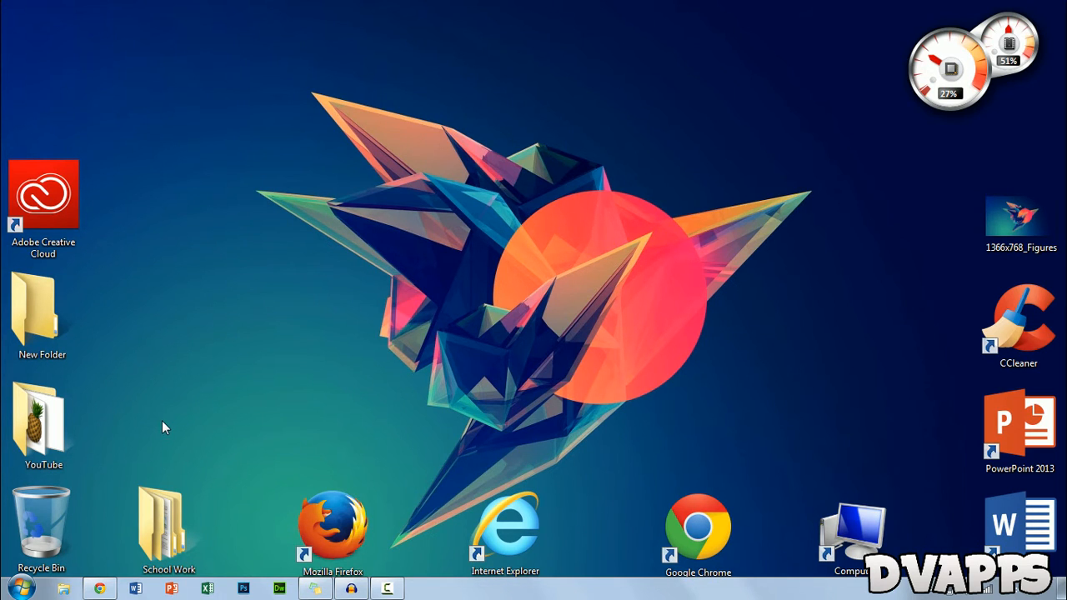
mouse_move(487, 294)
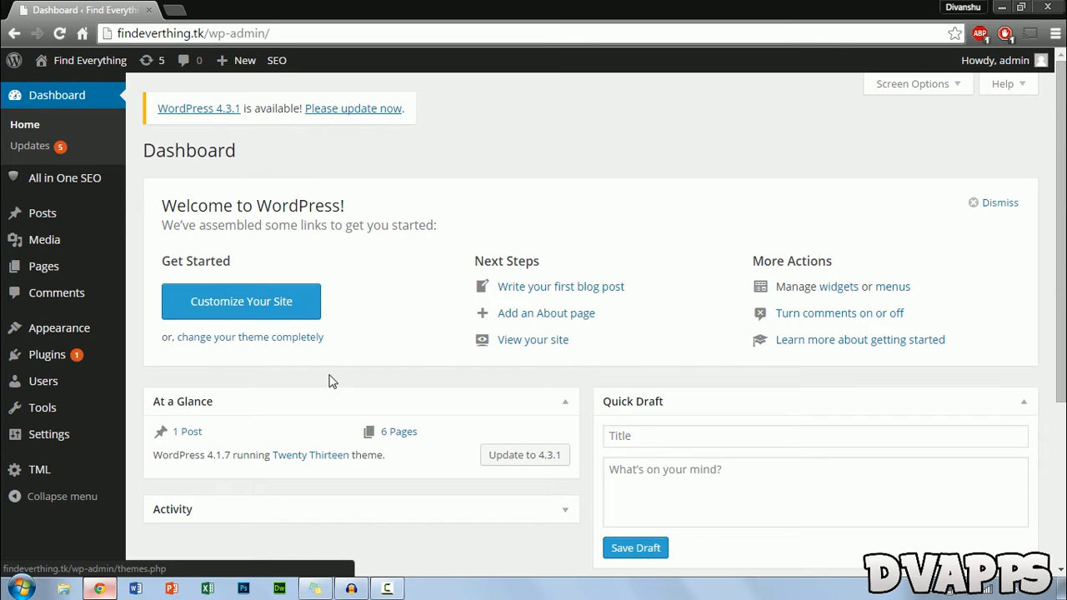
mouse_move(284, 182)
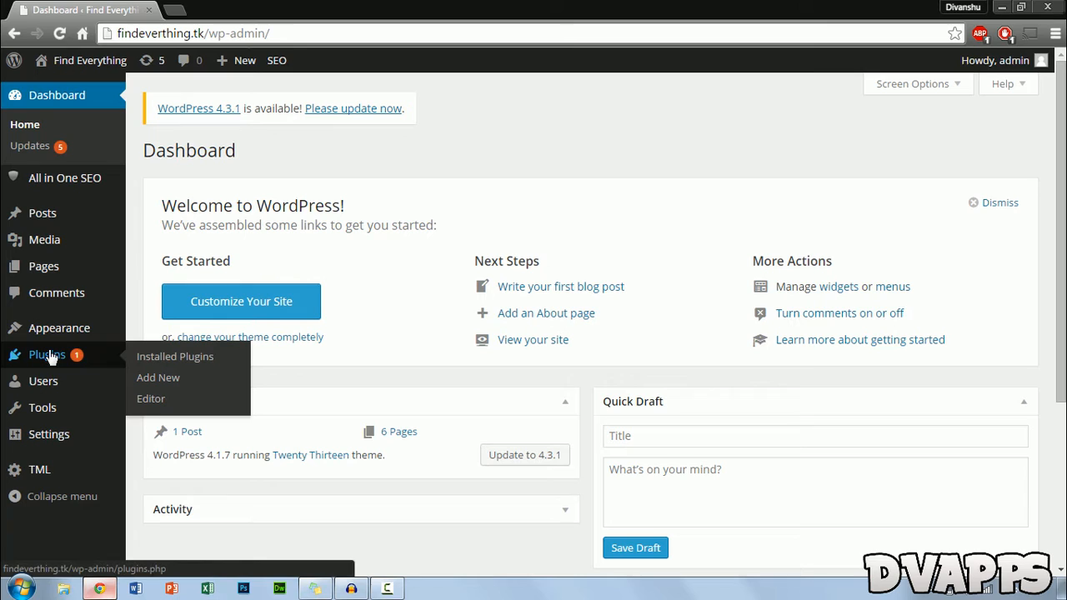
mouse_move(157, 377)
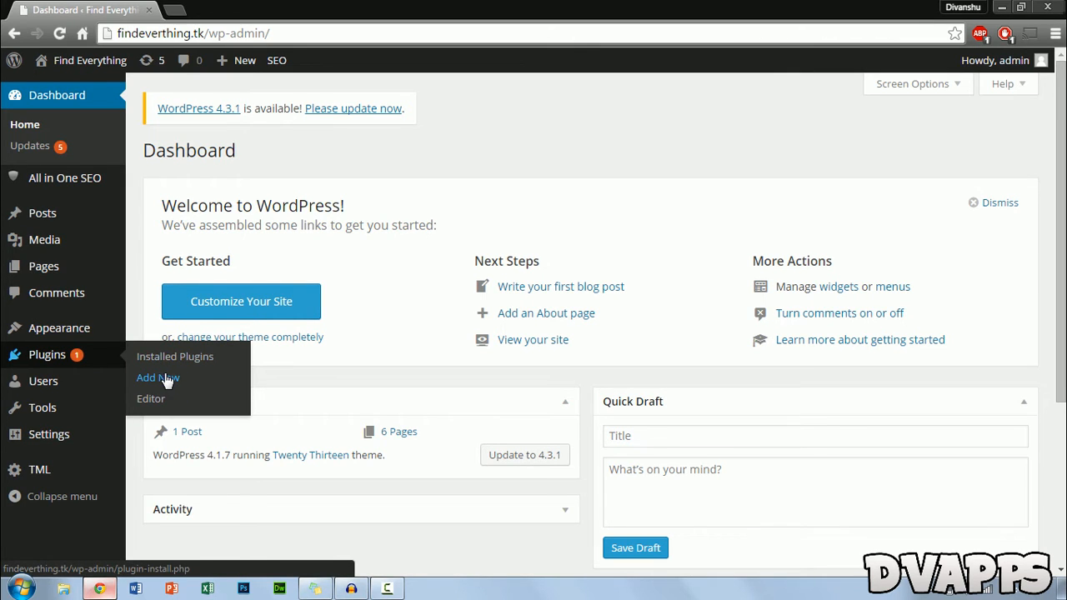
Search the Add Plugins page for 'ad blocking detector'
left_click(157, 377)
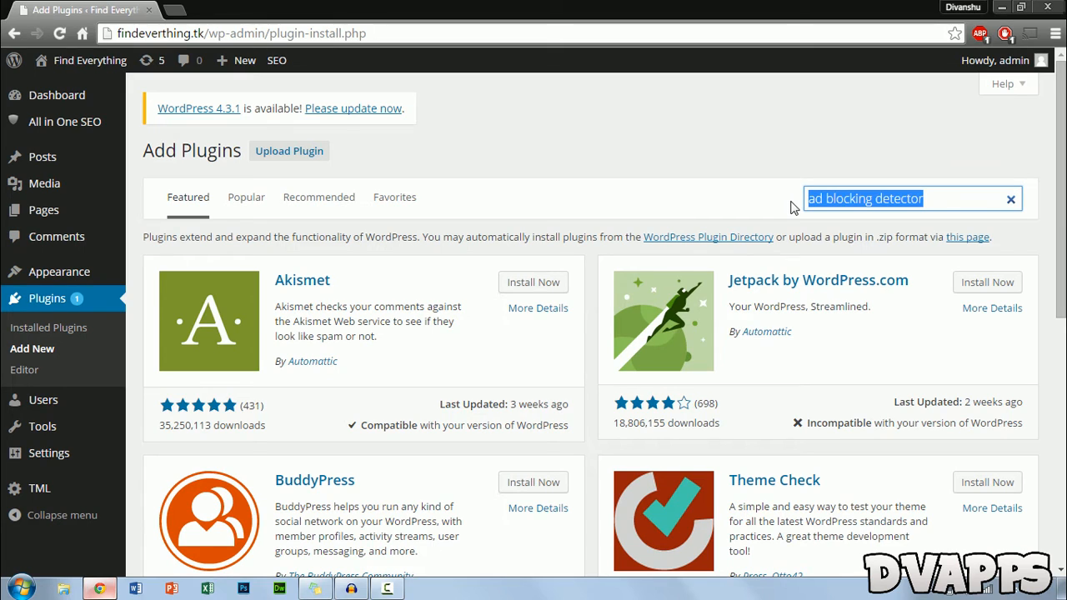
key("Return")
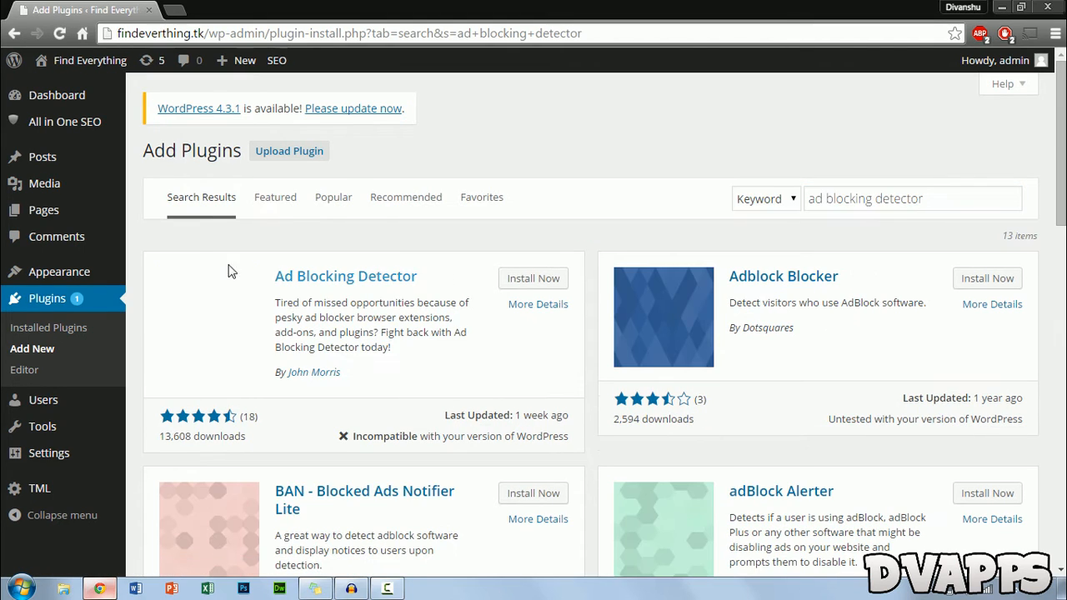
mouse_move(294, 382)
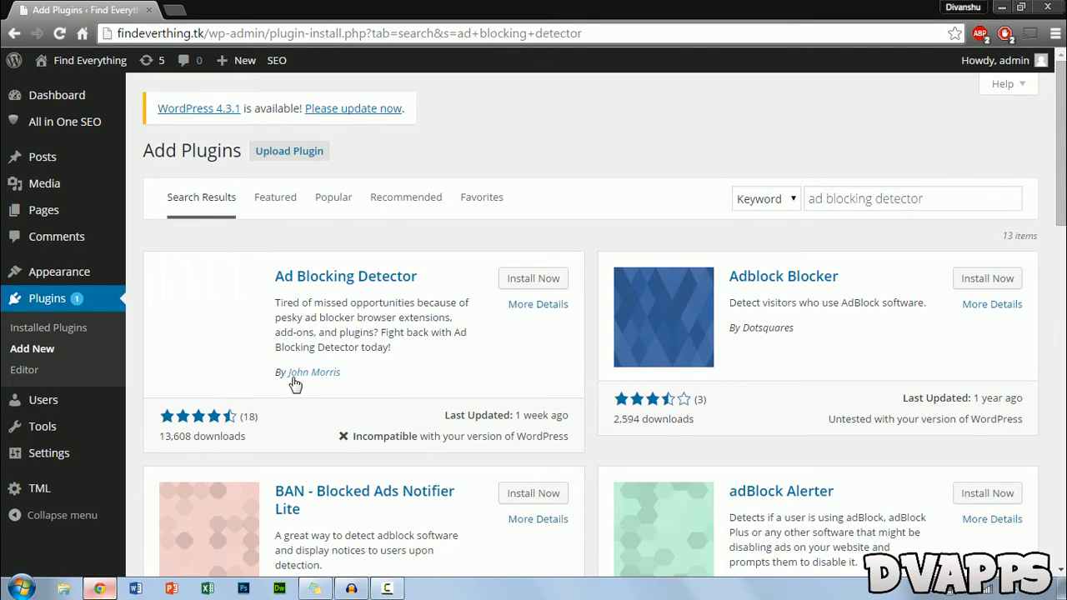
mouse_move(286, 374)
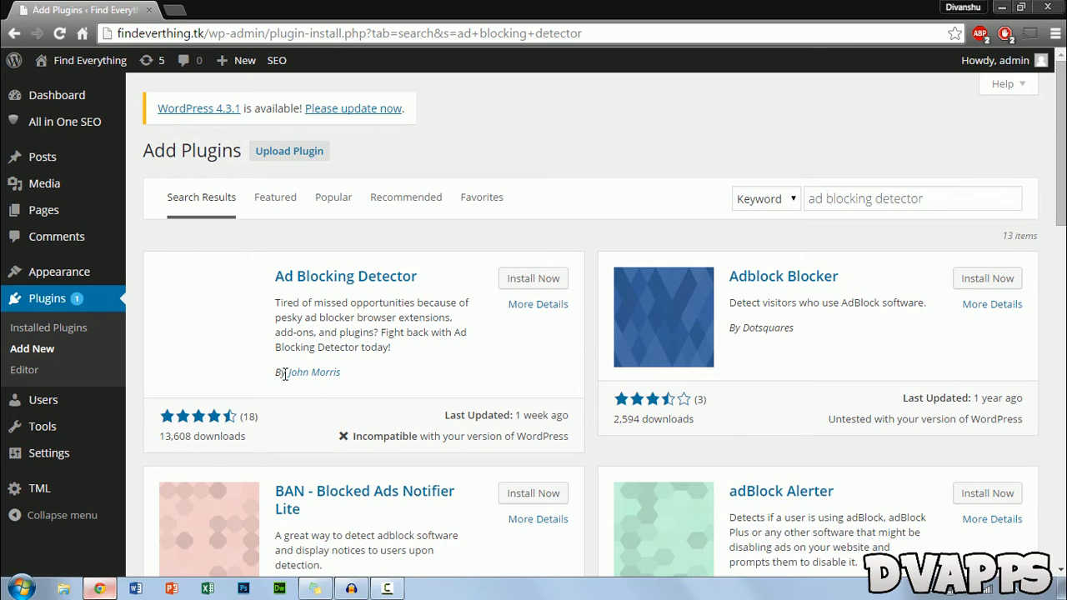
mouse_move(520, 360)
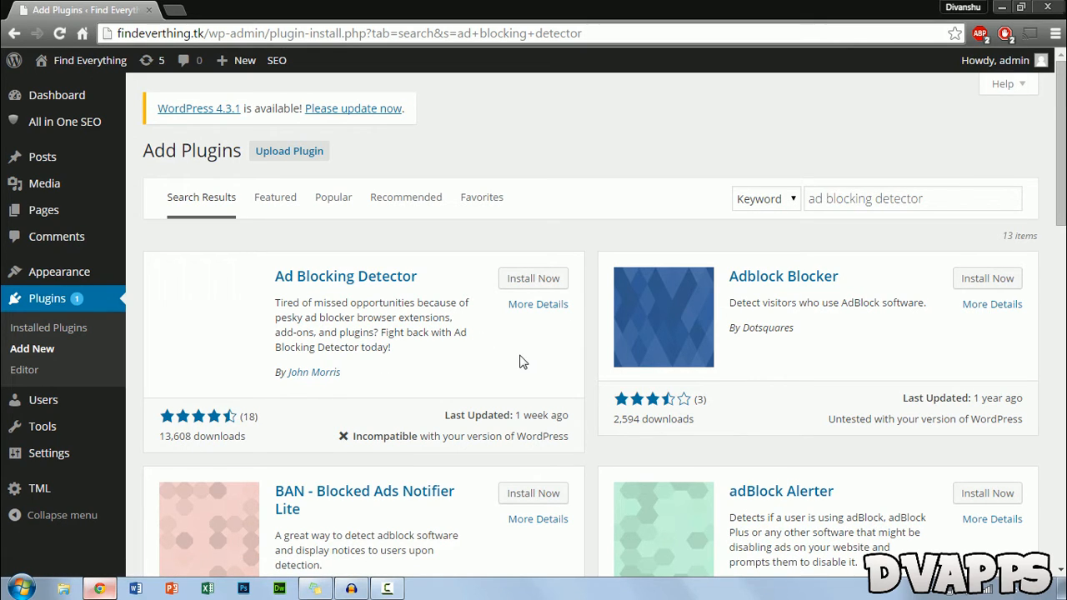
Install Ad Blocking Detector 3.3.4, confirm, and activate it
left_click(534, 278)
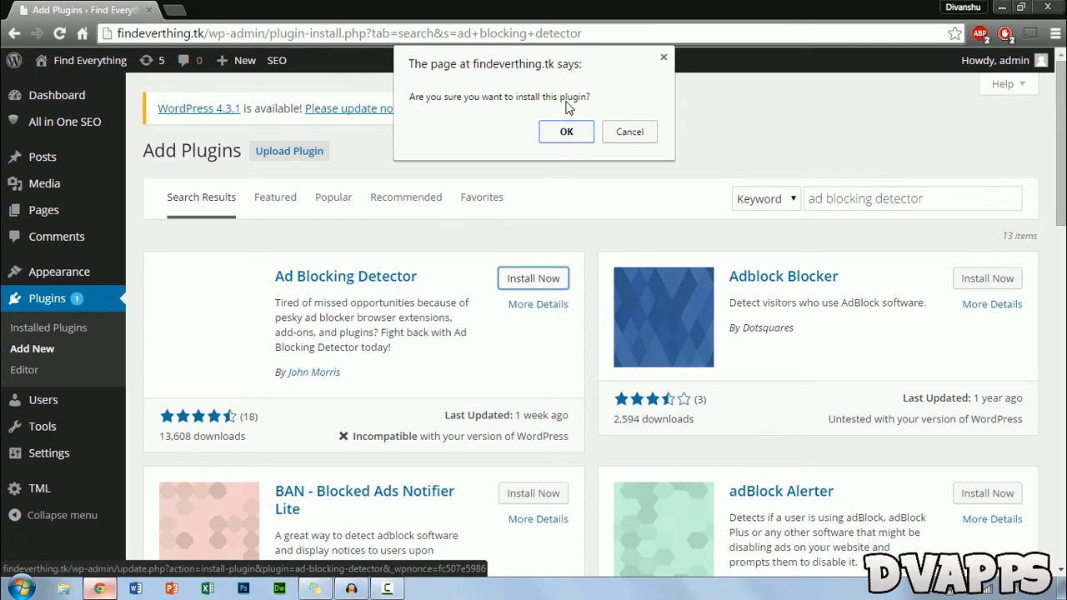
left_click(567, 132)
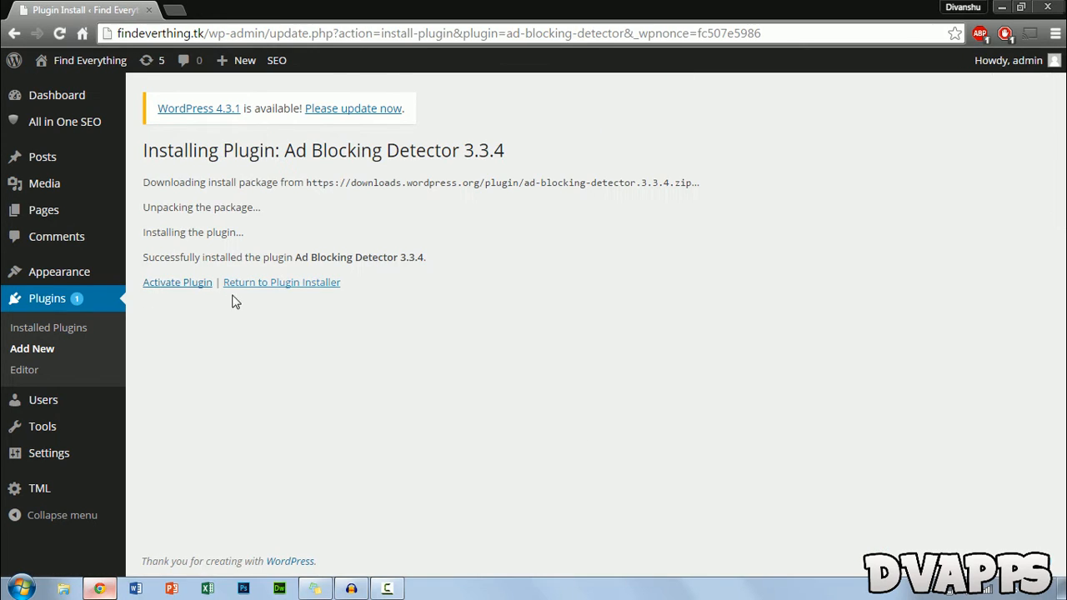
left_click(177, 282)
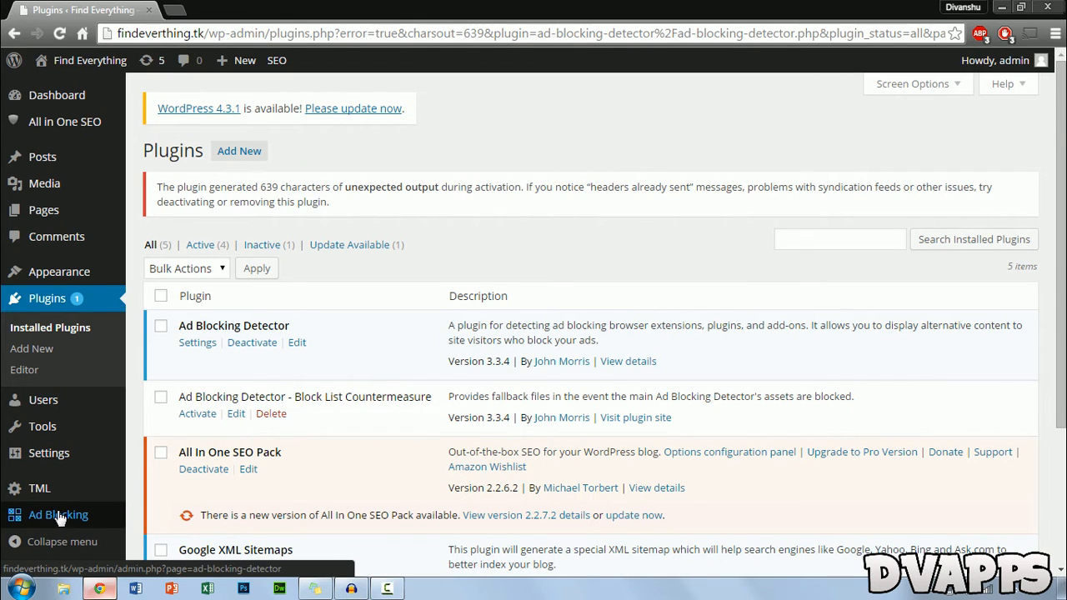
Start a new shortcode with 'Thanks For Not installing adbl' as the no-ad-blocker content
left_click(58, 514)
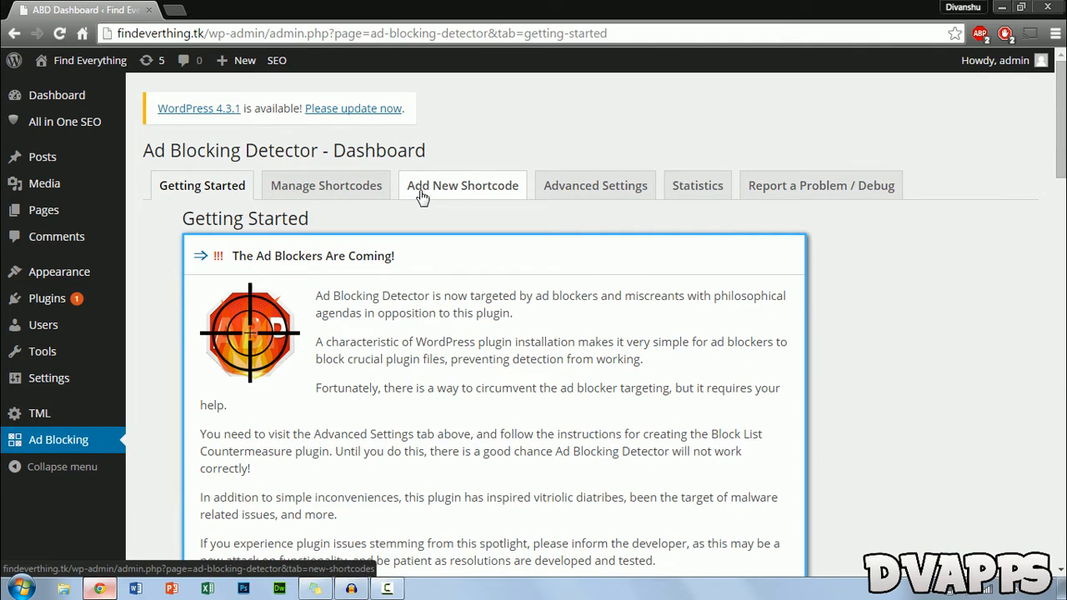
left_click(464, 185)
type("Thanks For")
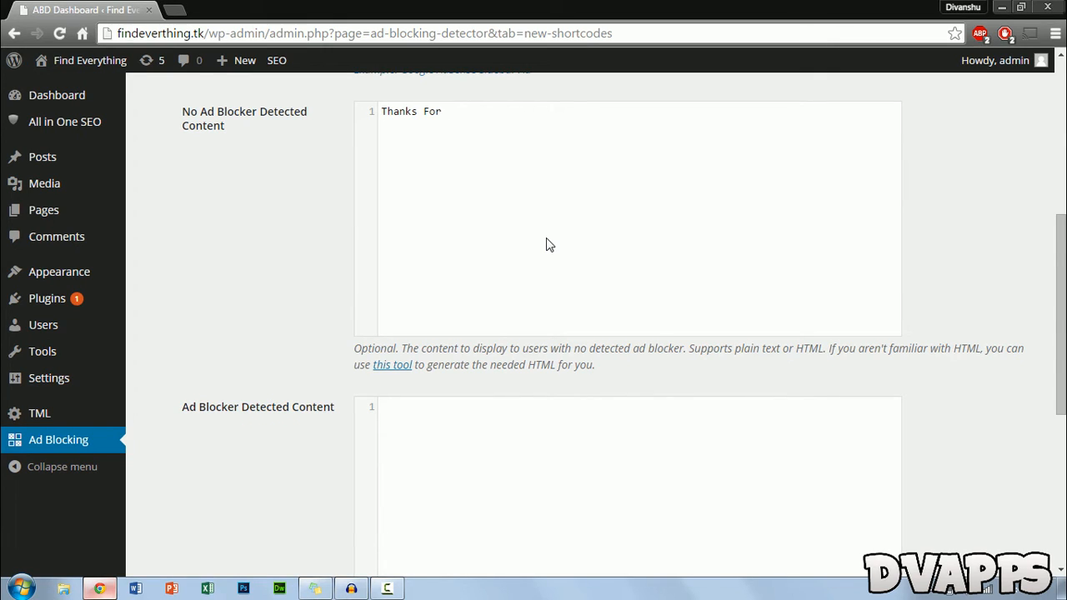
type("Not insta")
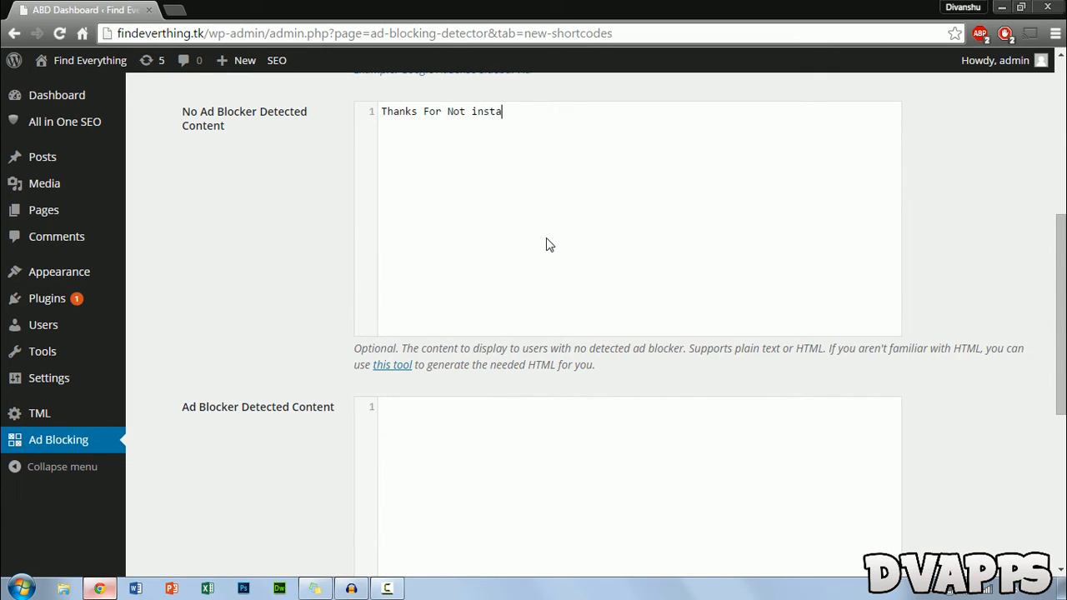
type("lling adbl")
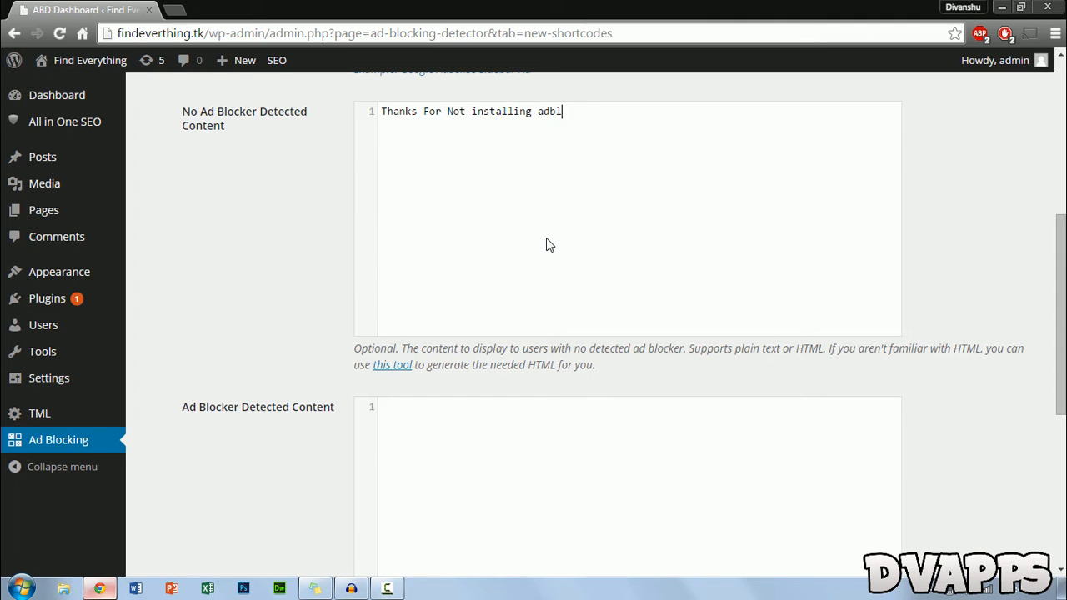
Enter the ad-blocker-detected appeal ('This website is being ... revenue so could you please disable a...') and save the Example shortcode
scroll("down", 3)
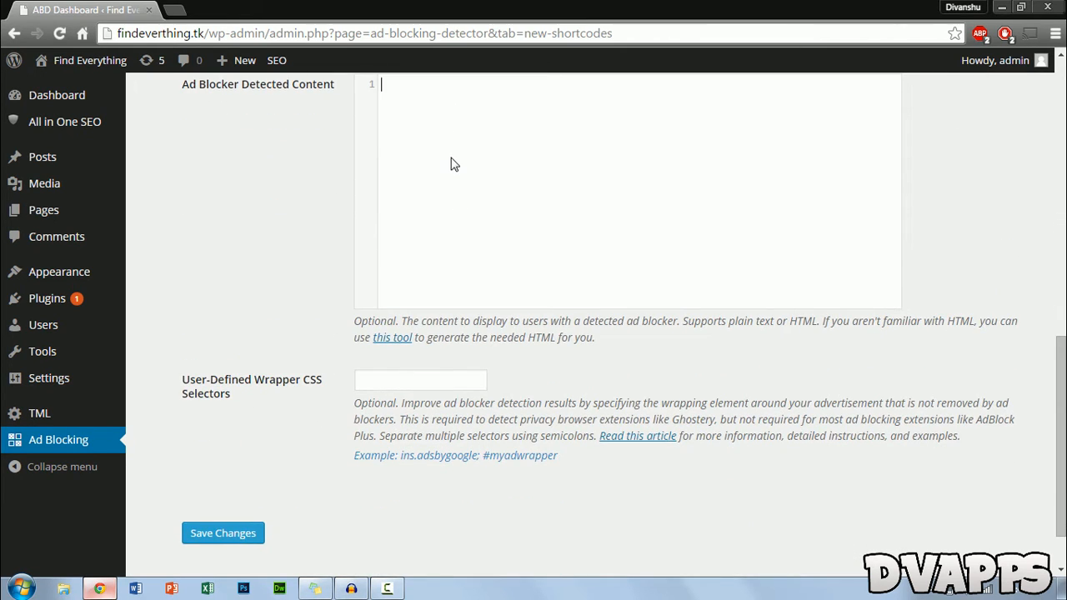
scroll("up", 3)
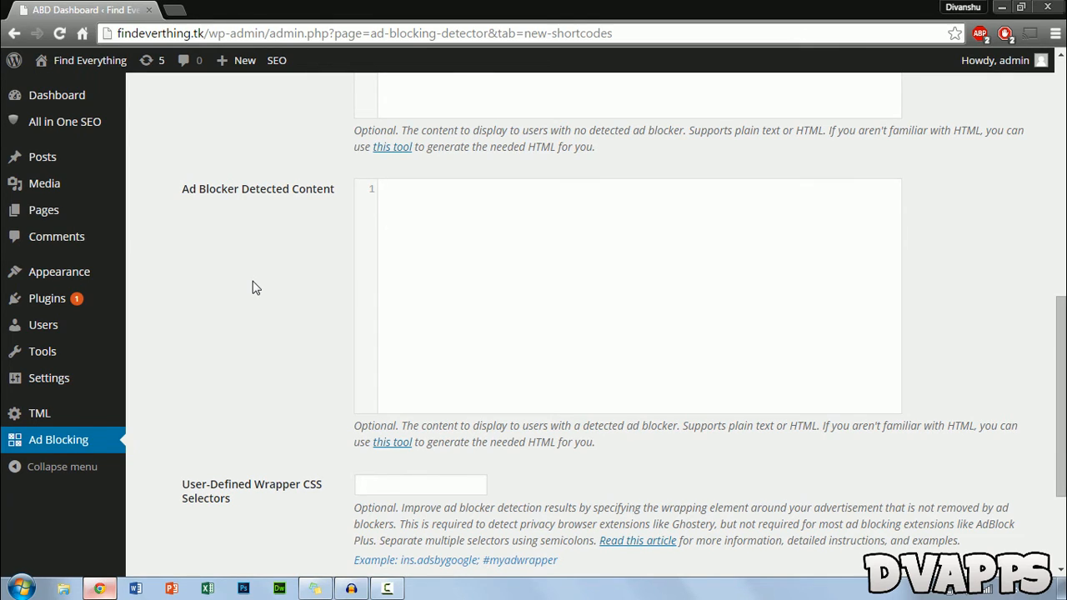
type("Thi")
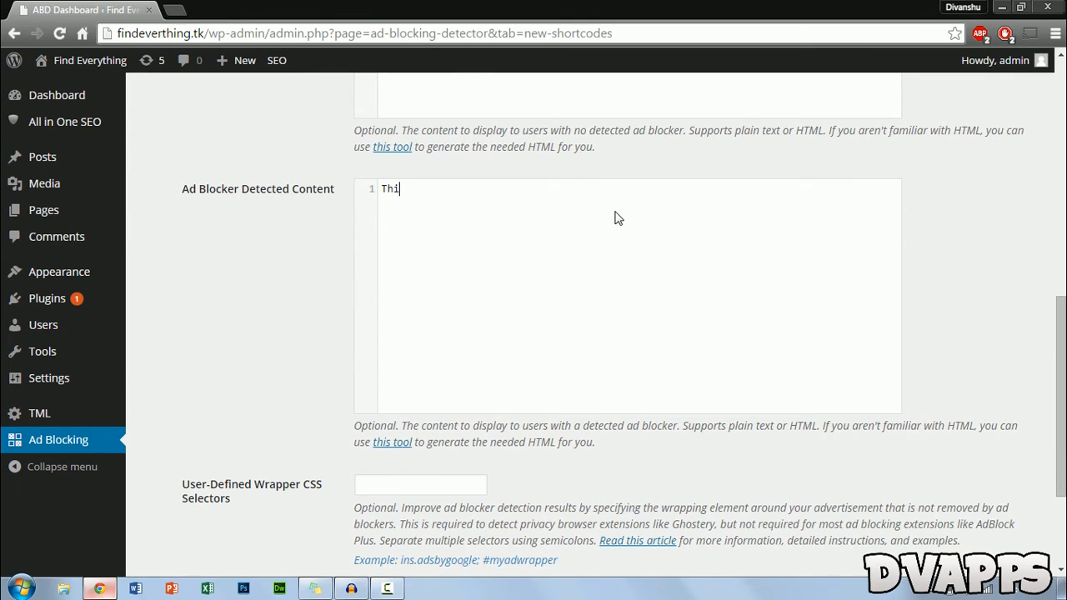
type("s website")
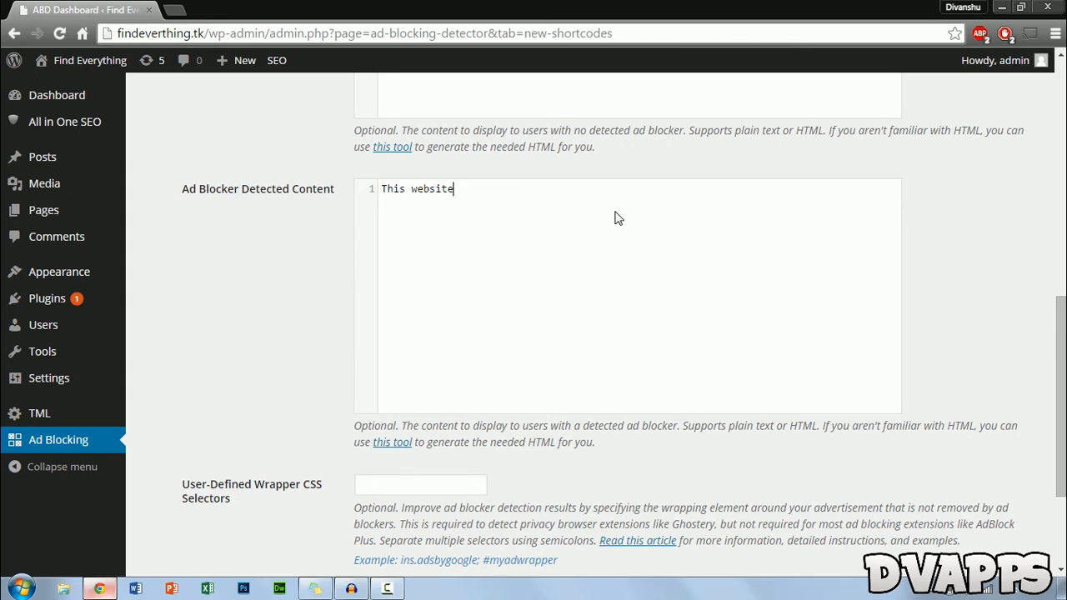
type("is being run on ad r")
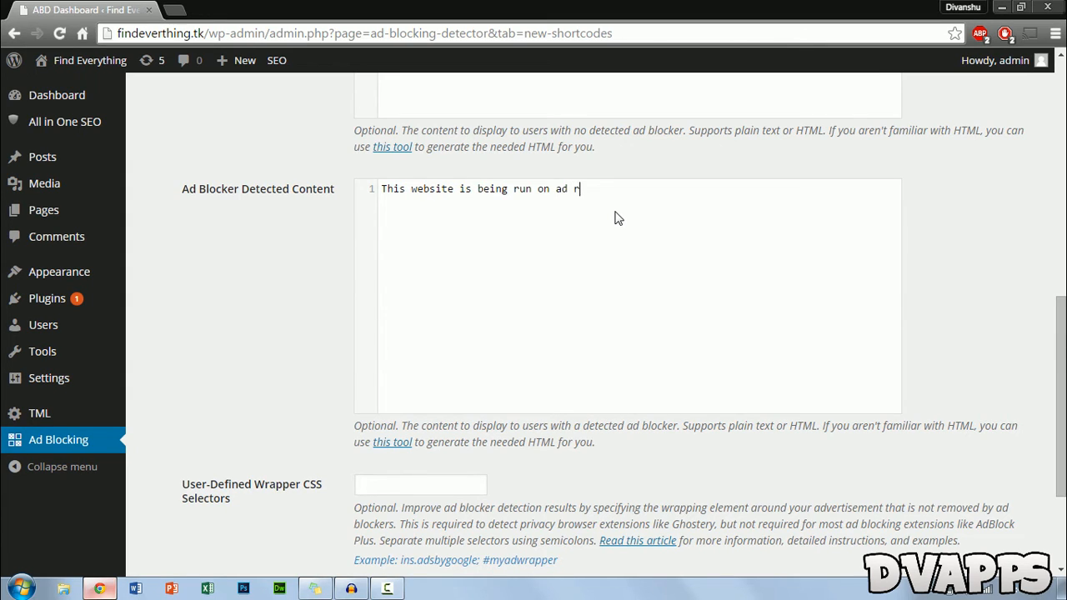
type("evenue")
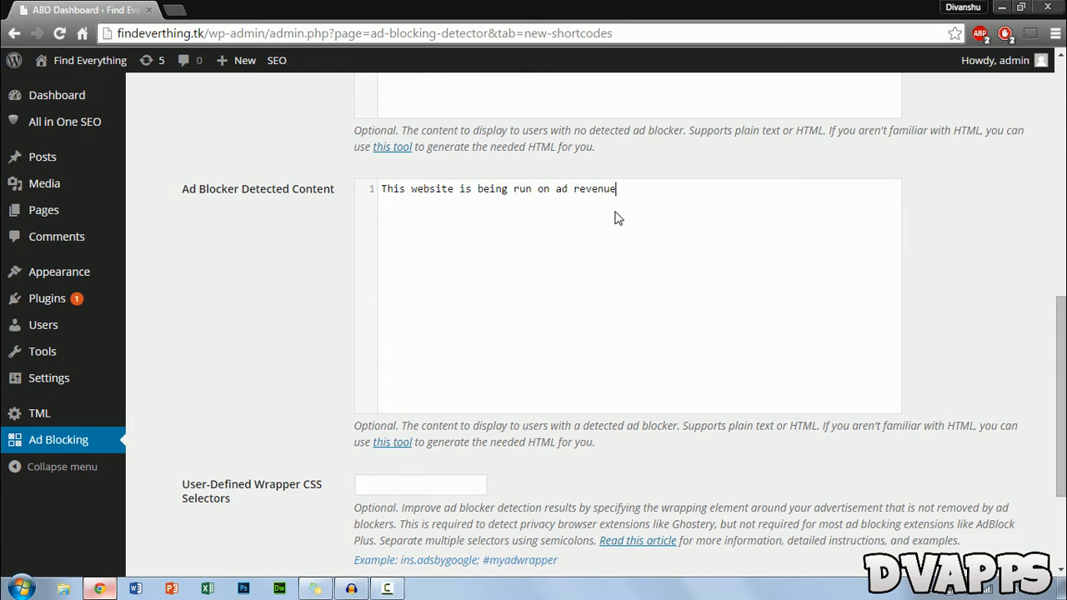
type("so")
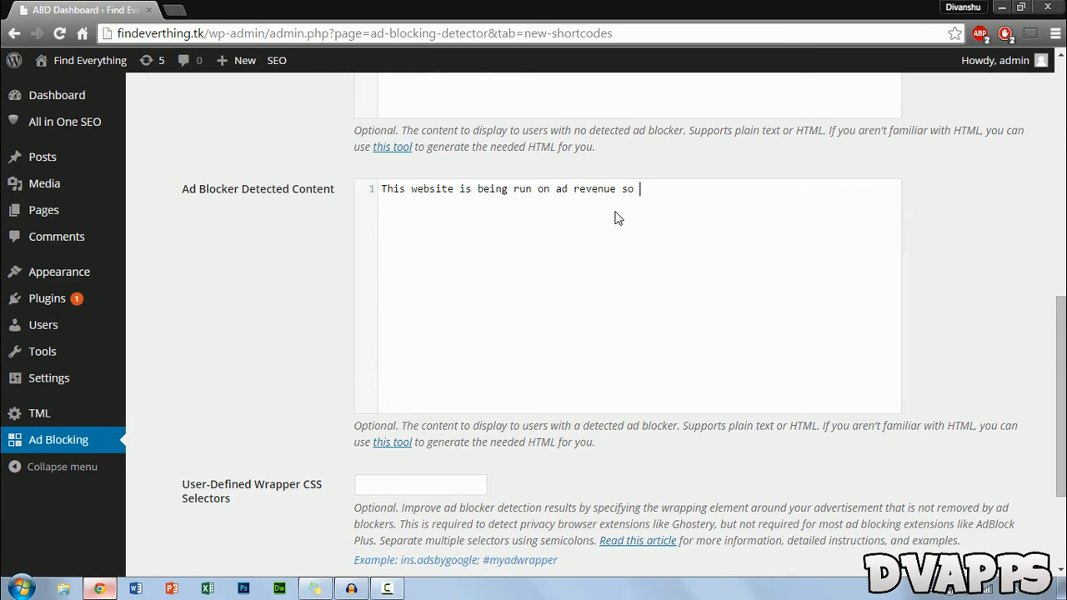
type("could you please dia")
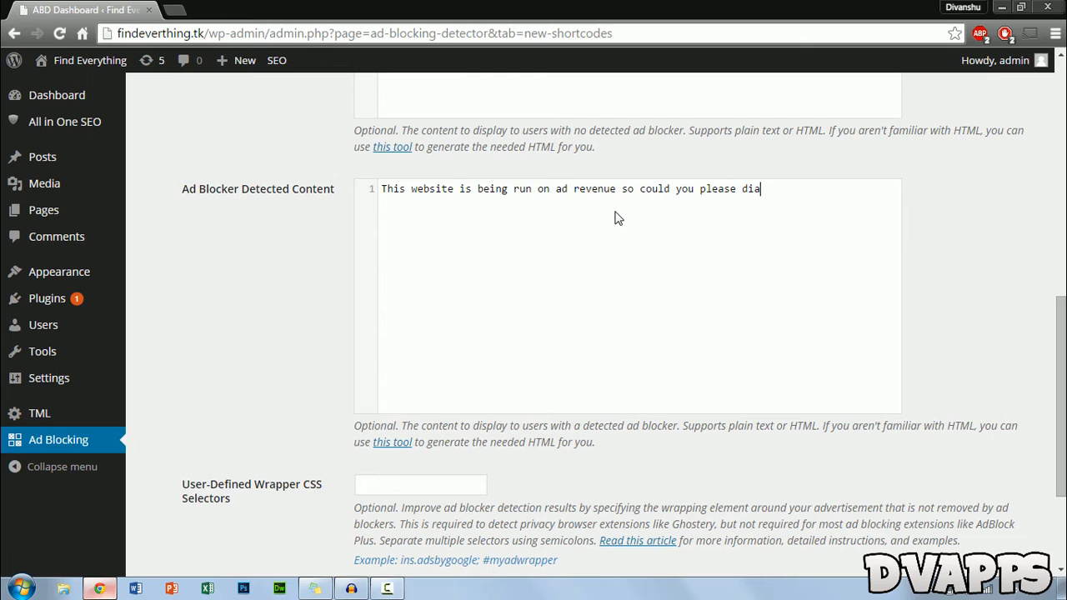
type("sable a")
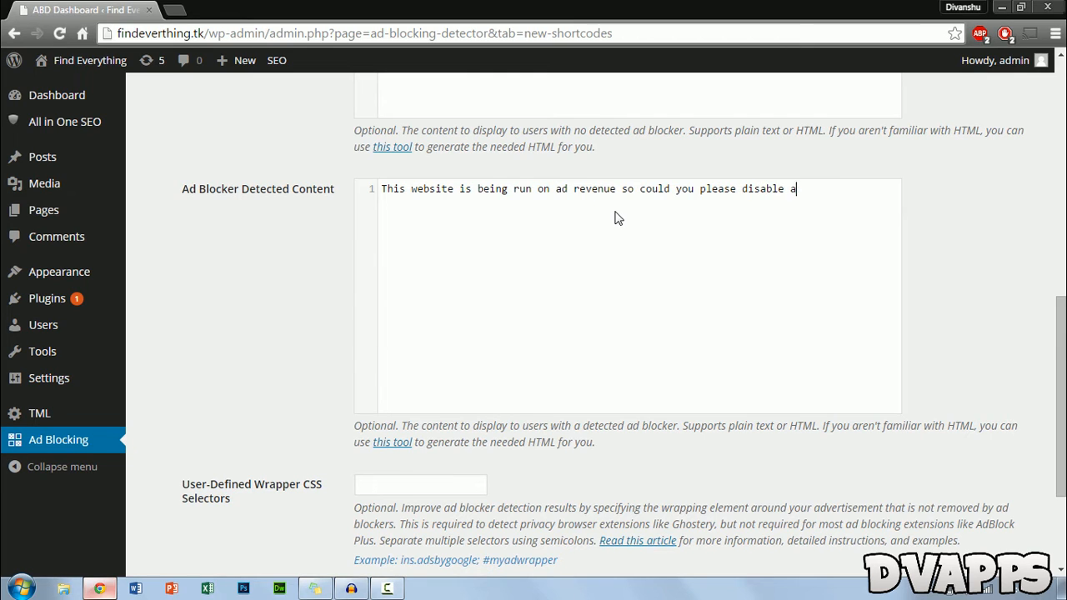
scroll("down", 3)
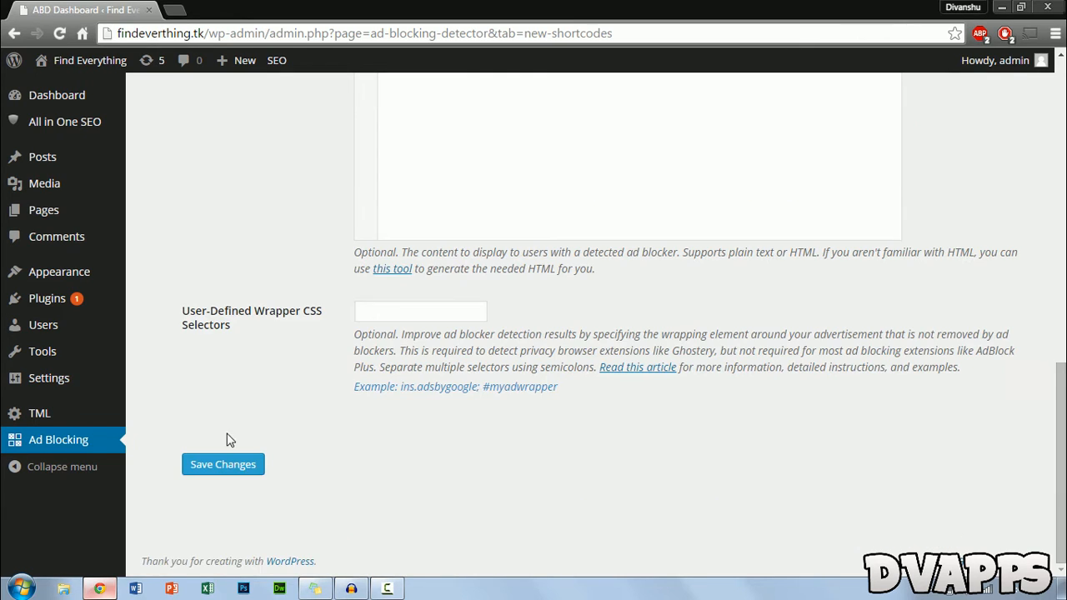
left_click(223, 463)
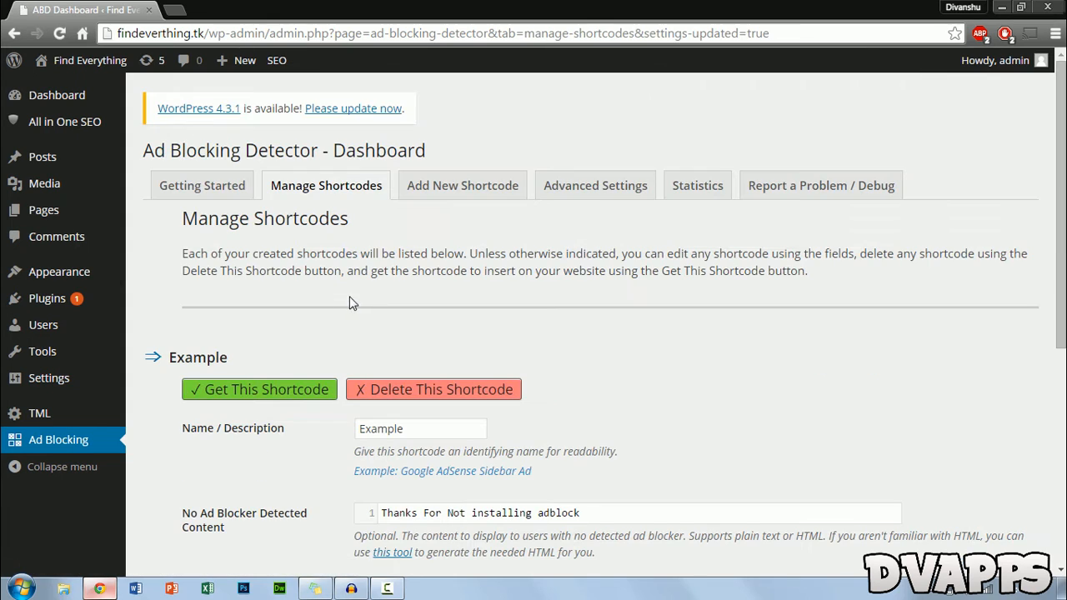
mouse_move(58, 272)
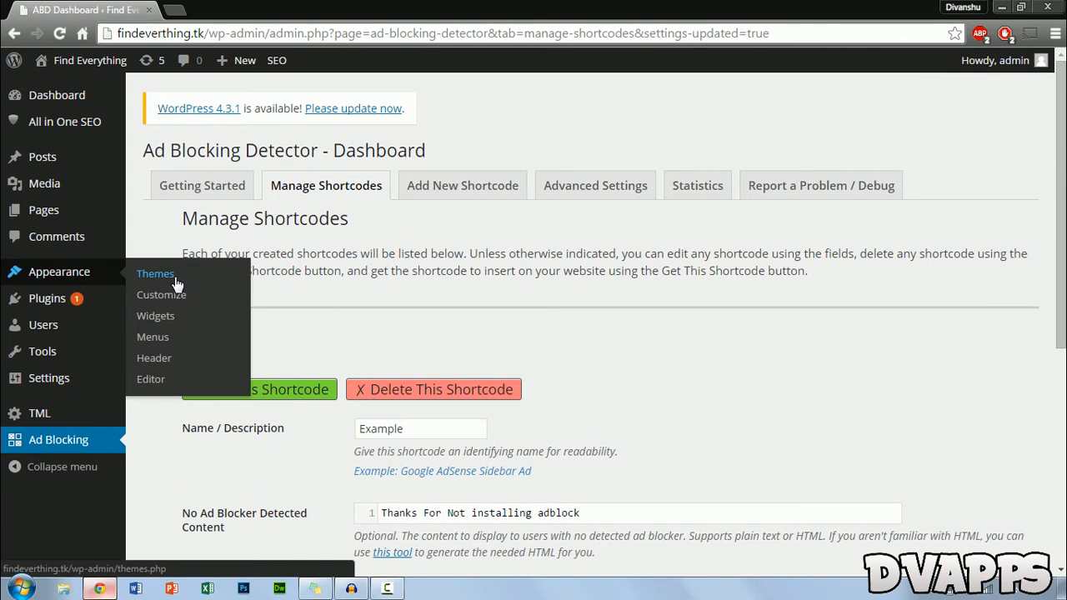
Add the Ad Blocking Detector widget to the Secondary Widget Area showing the Example shortcode
left_click(155, 315)
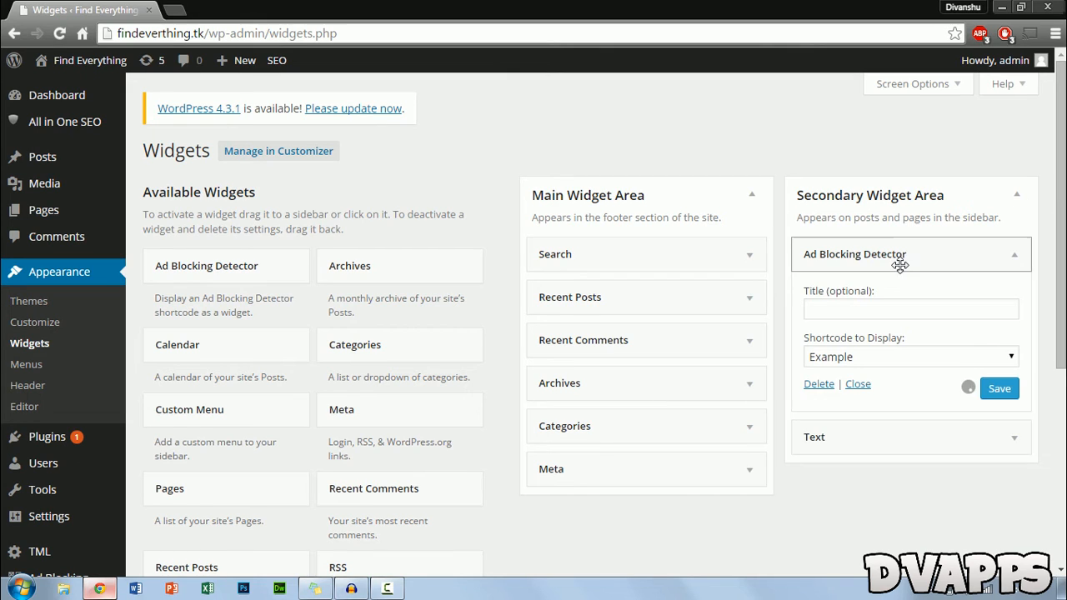
mouse_move(842, 292)
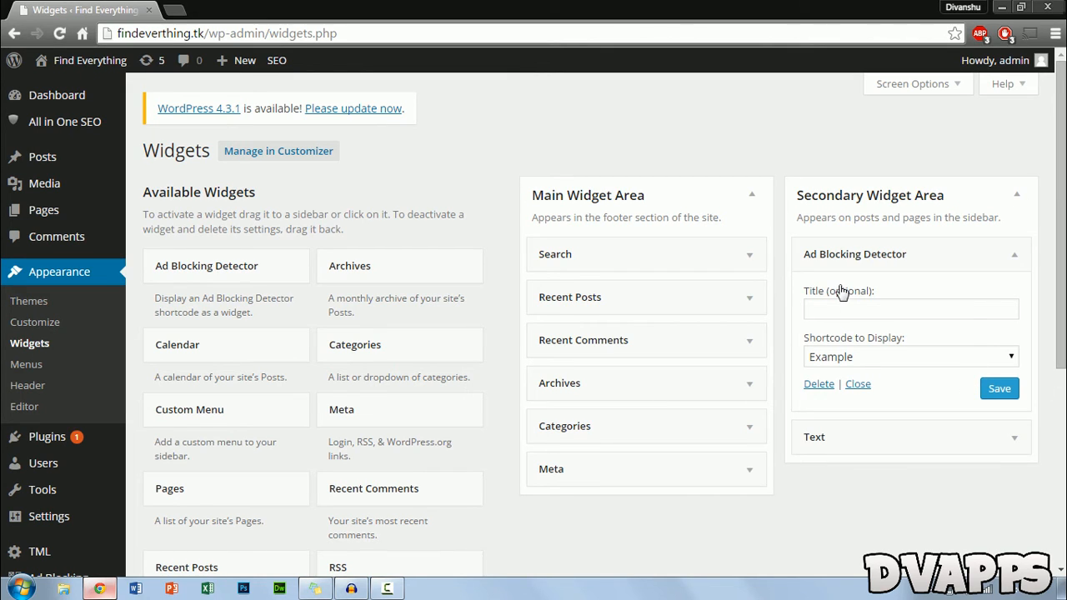
left_click(910, 357)
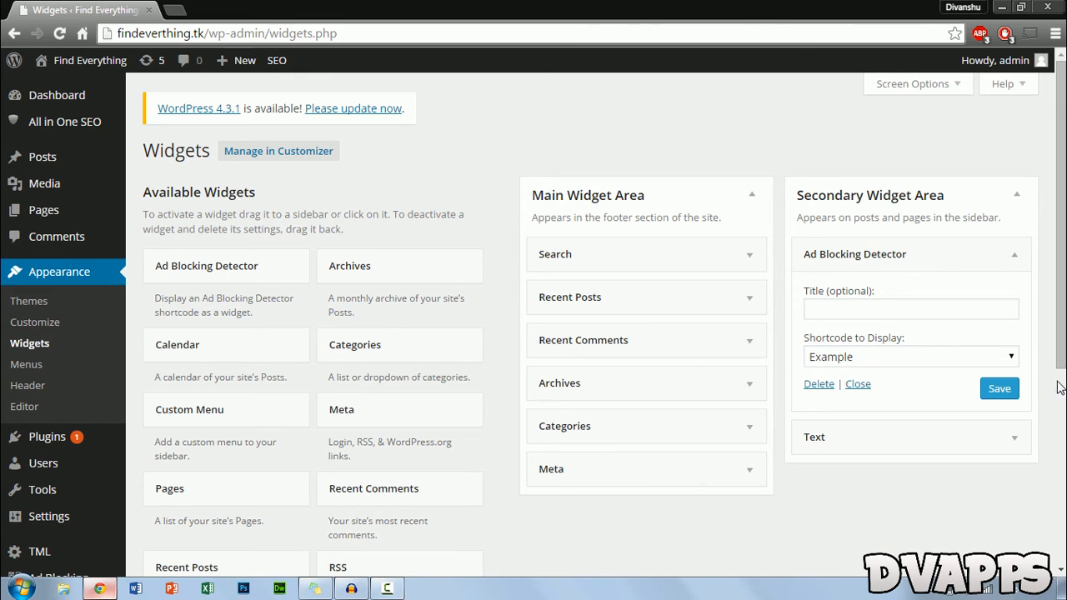
mouse_move(90, 60)
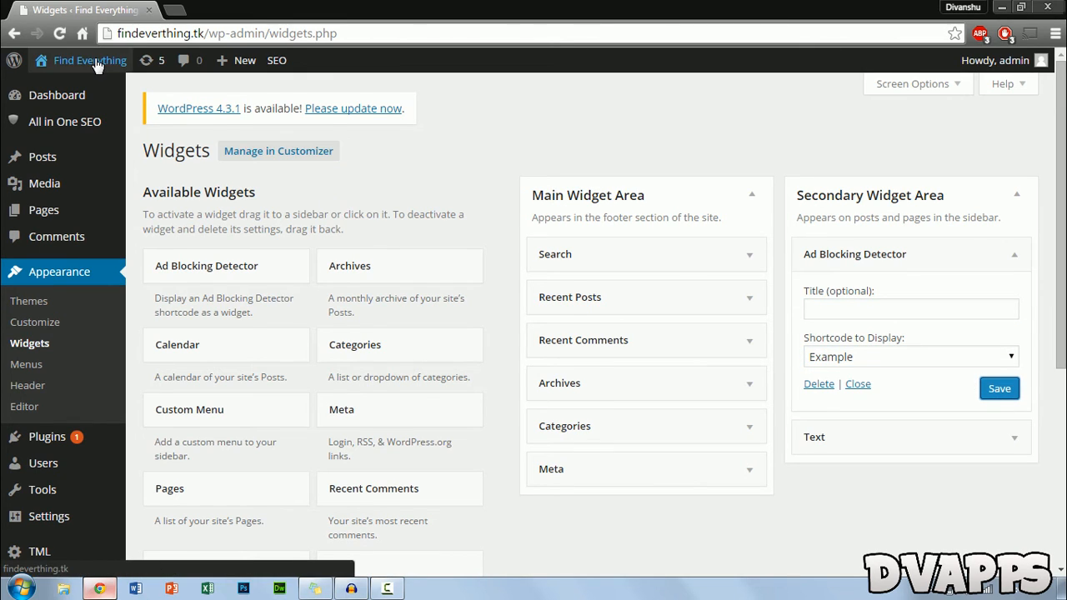
Visit the live Find Everything site, whose sidebar shows the disable-adblock appeal
left_click(90, 60)
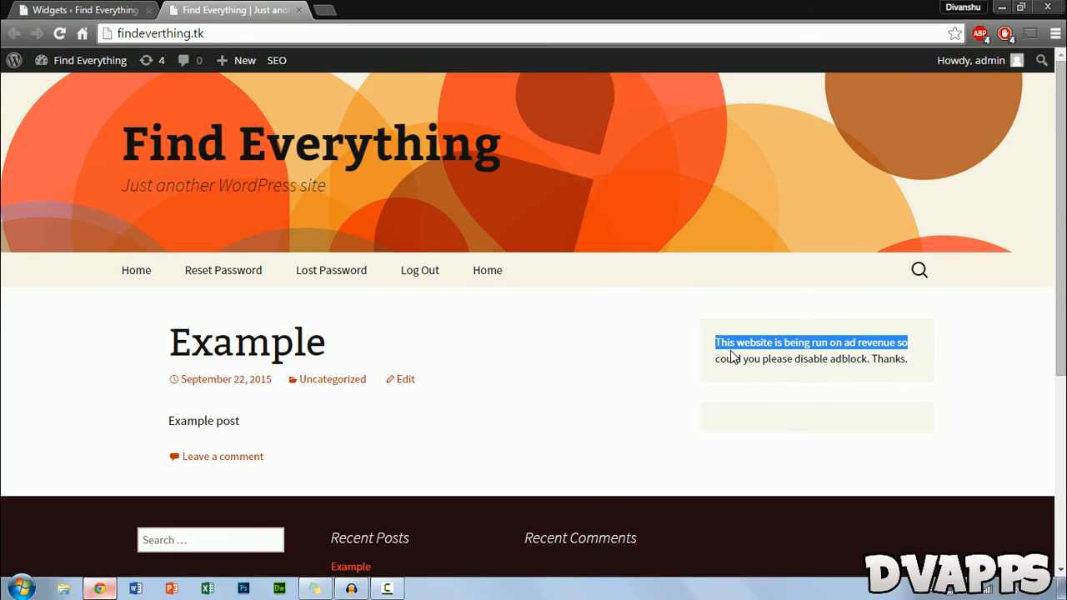
left_click(718, 359)
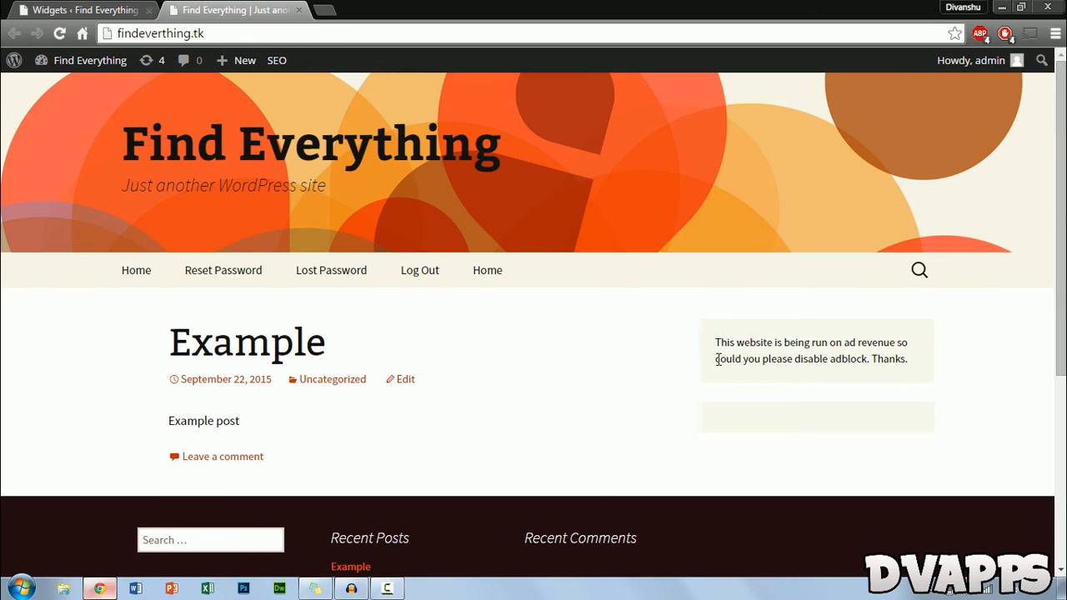